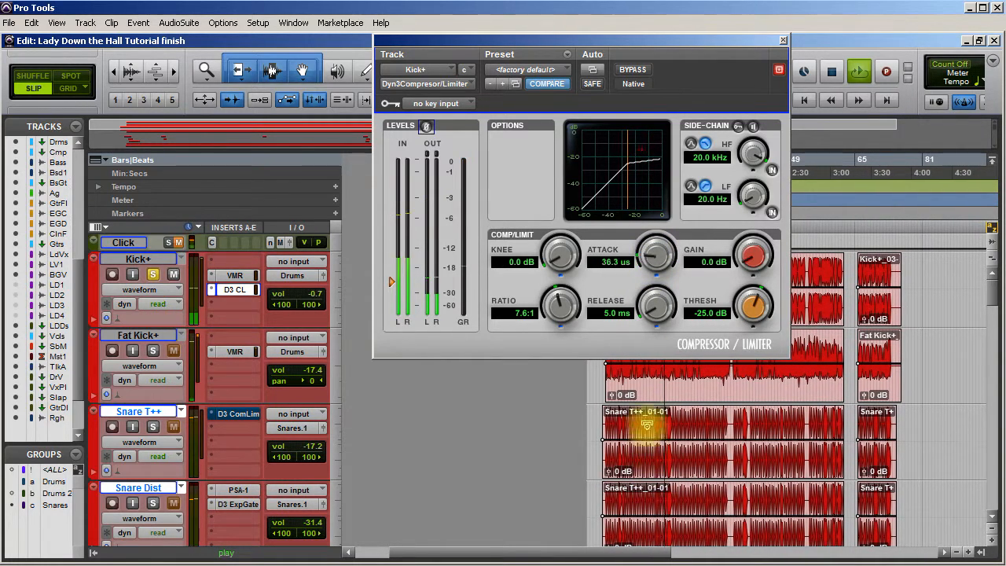
Turn the Kick+ compressor's Attack to 300 ms and Thresh to -35.0 dB
{"action": "left_click_drag", "start_coordinate": [657, 253], "coordinate": [657, 236]}
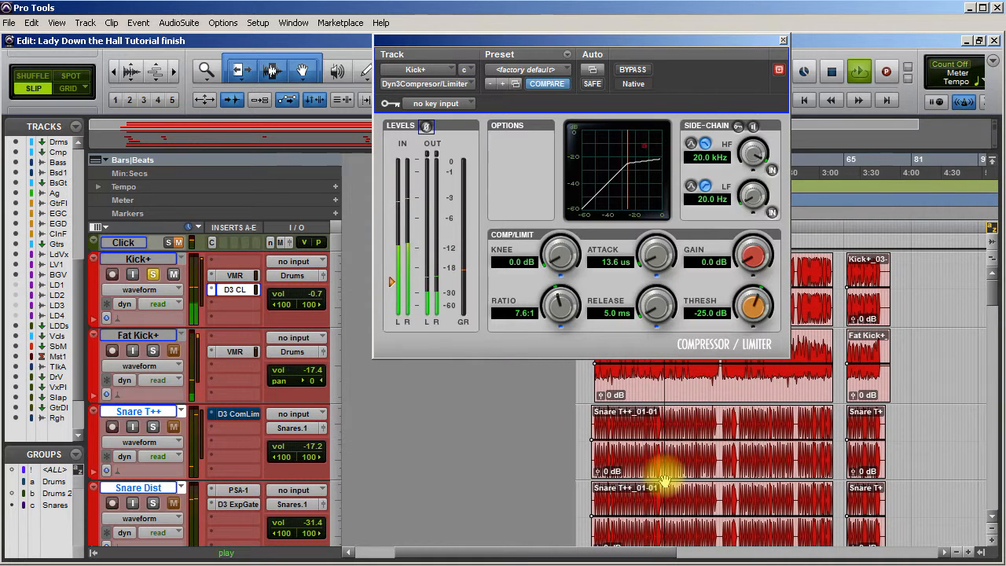
{"action": "left_click_drag", "start_coordinate": [657, 255], "coordinate": [657, 236]}
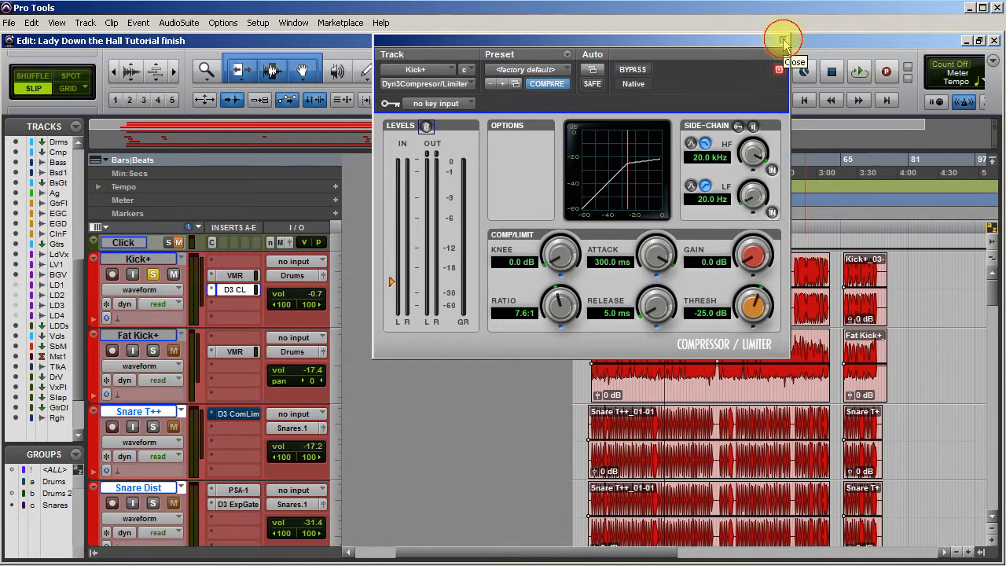
Close the Kick+ compressor, lower Kick+ volume to -11.9 dB and scroll to the Room track
{"action": "left_click", "coordinate": [783, 41]}
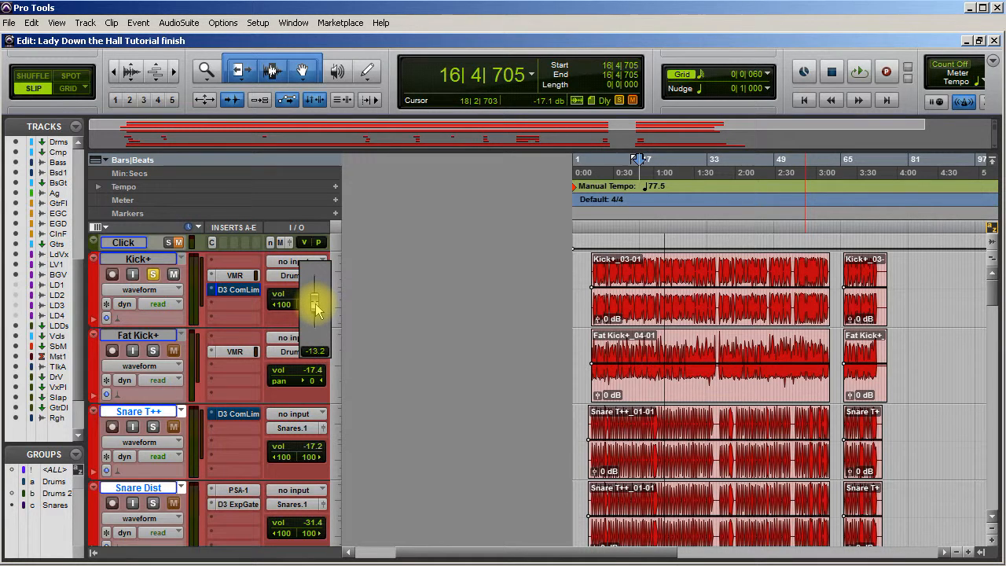
{"action": "left_click_drag", "start_coordinate": [314, 307], "coordinate": [315, 301]}
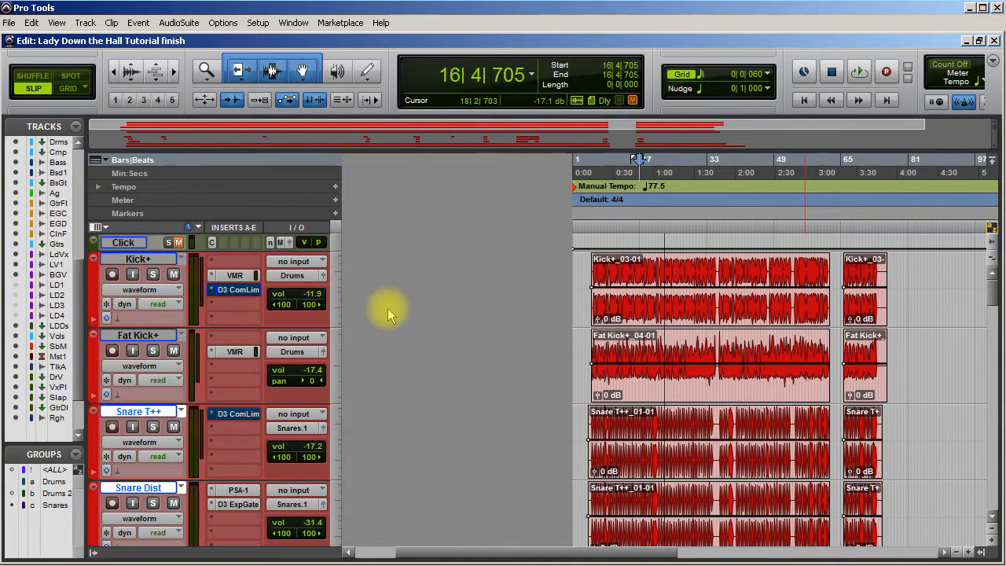
{"action": "scroll", "scroll_direction": "down", "scroll_amount": 3}
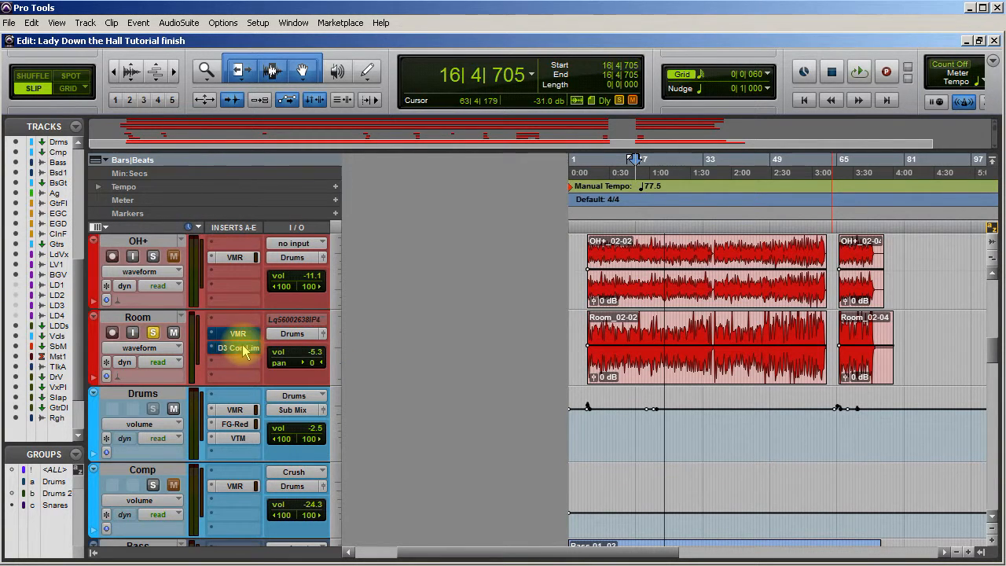
Open the Room track's D3 CompLim insert and shorten its Attack to 10.0 ms
{"action": "left_click", "coordinate": [239, 347]}
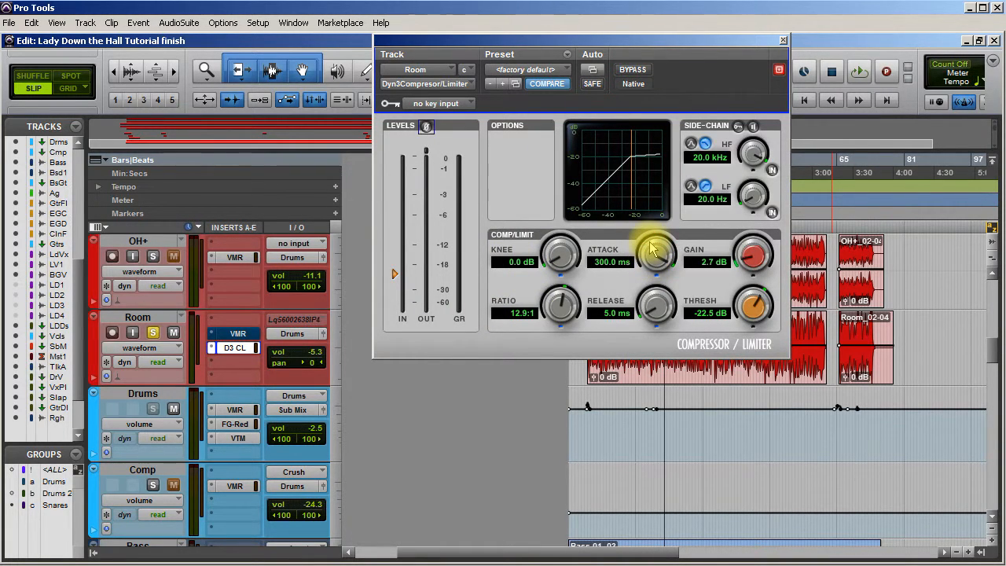
{"action": "mouse_move", "coordinate": [652, 330]}
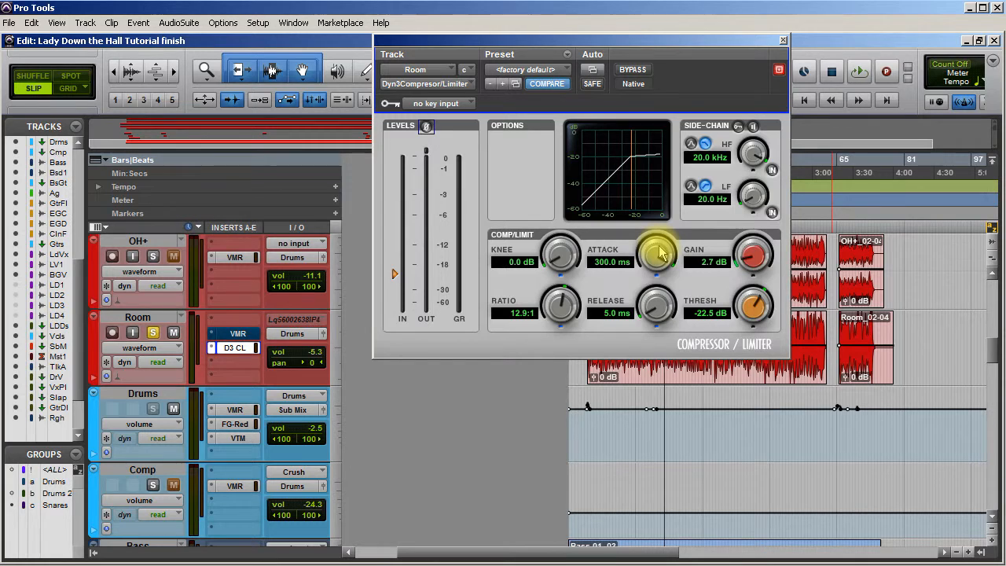
{"action": "left_click", "coordinate": [858, 72]}
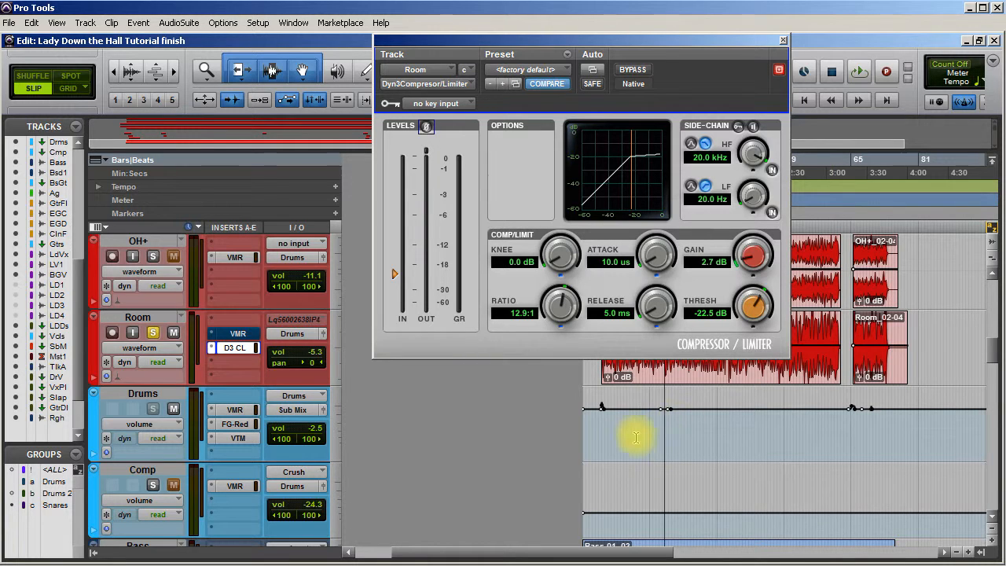
{"action": "left_click_drag", "start_coordinate": [657, 254], "coordinate": [657, 248]}
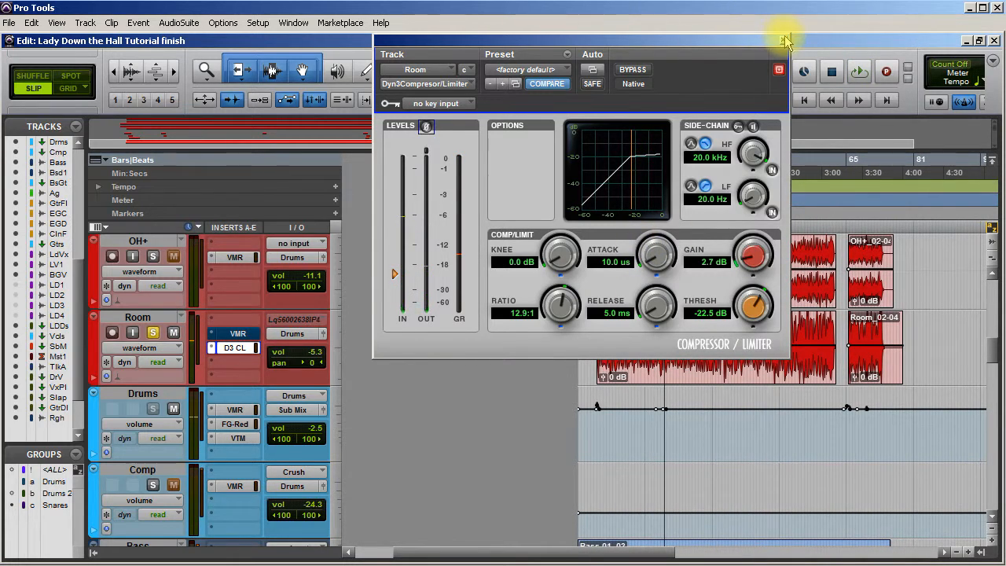
Close the Room compressor and scroll down to the Lead Vox and BGV tracks
{"action": "left_click", "coordinate": [779, 69]}
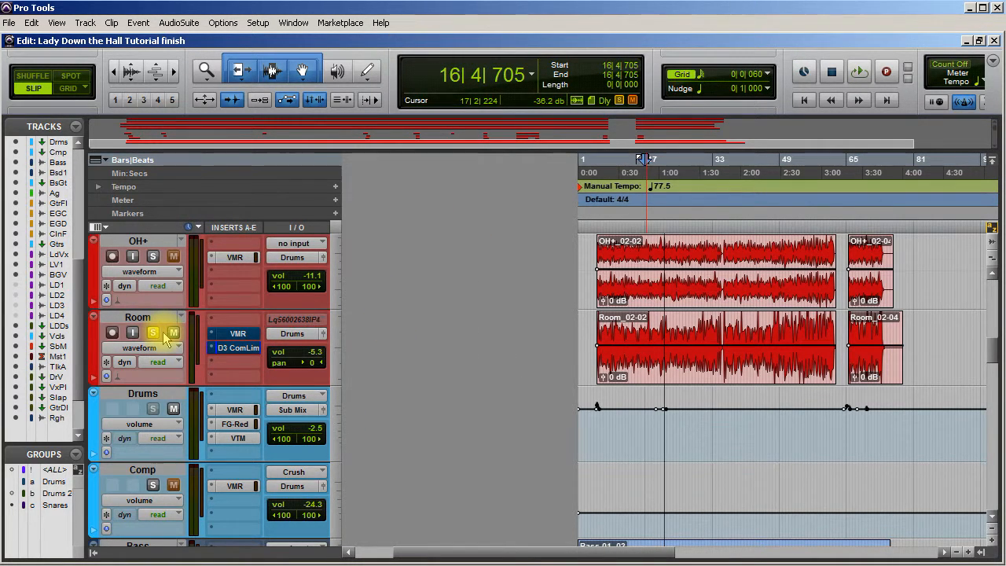
{"action": "left_click", "coordinate": [152, 331]}
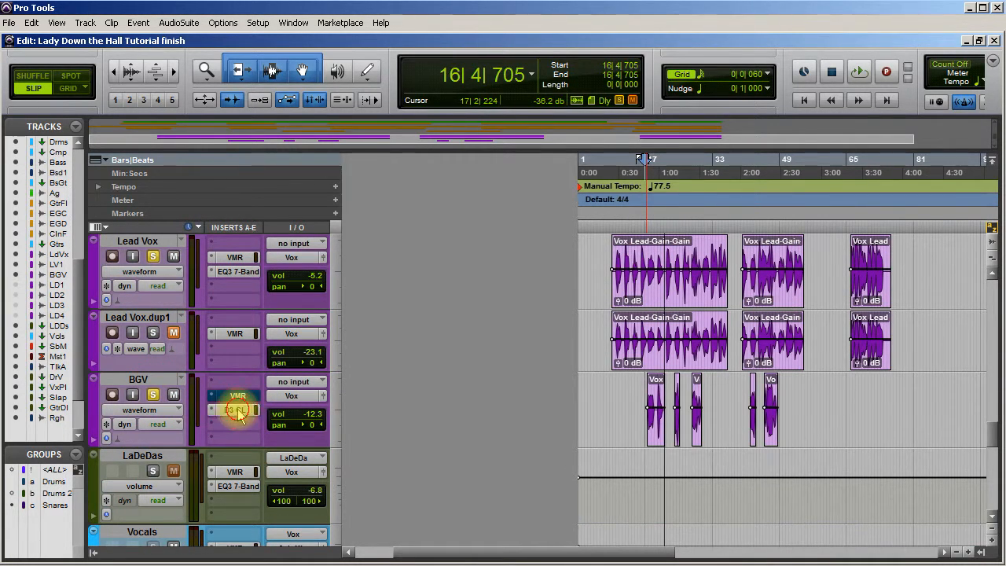
Open the BGV track's D3 CL insert and set its Attack to 10.0 ms during playback
{"action": "left_click", "coordinate": [236, 409]}
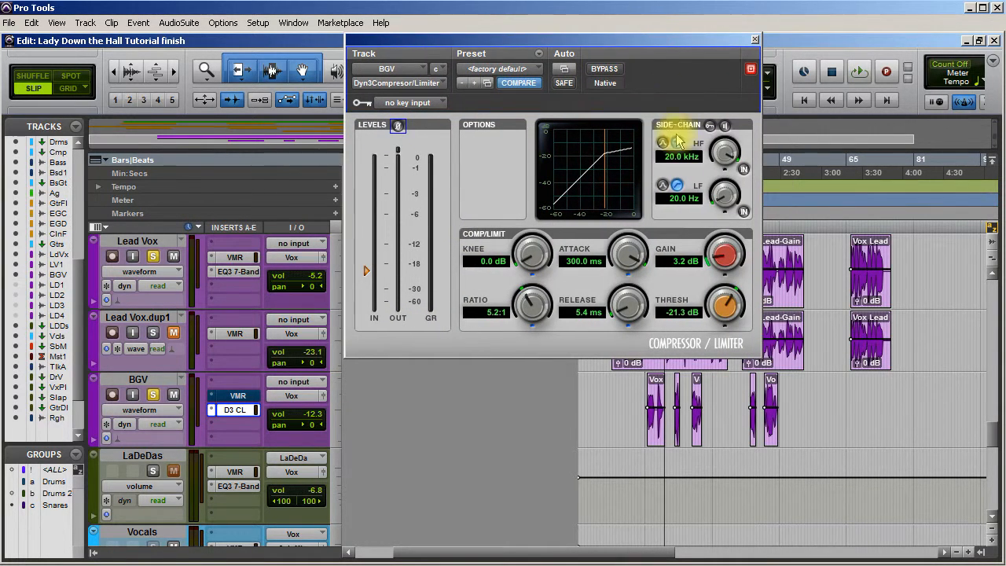
{"action": "left_click", "coordinate": [858, 72]}
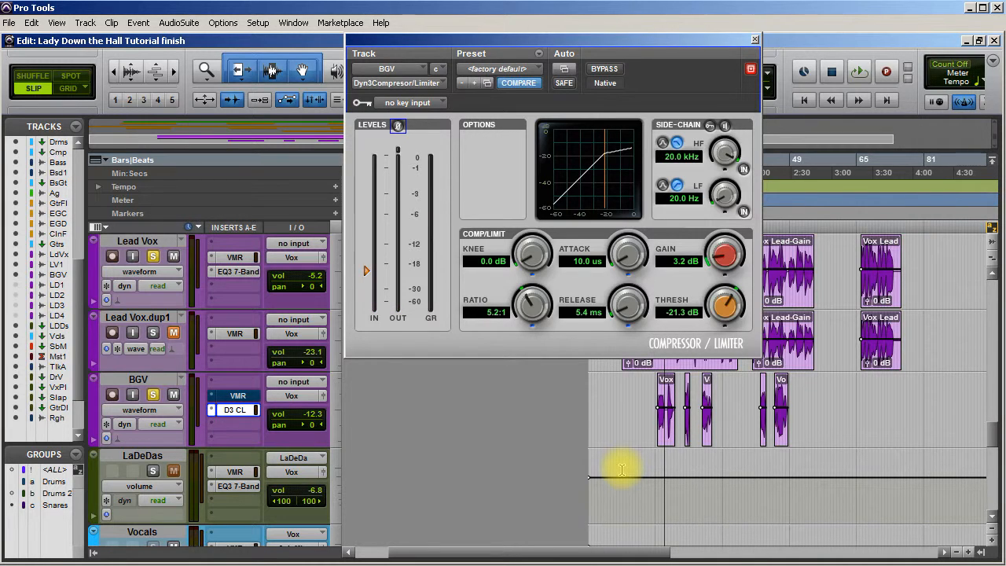
{"action": "left_click_drag", "start_coordinate": [629, 259], "coordinate": [610, 154]}
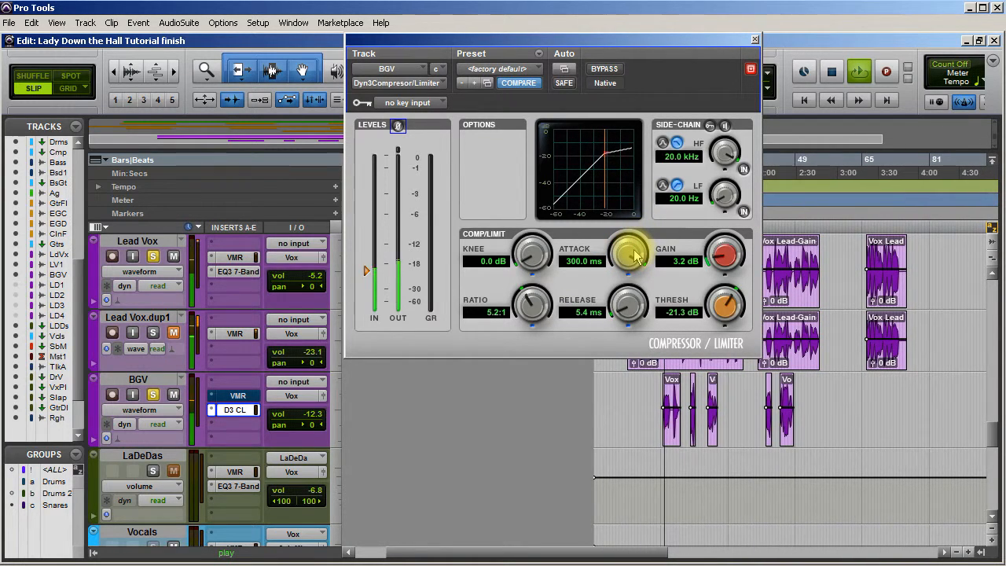
{"action": "left_click_drag", "start_coordinate": [629, 260], "coordinate": [629, 283]}
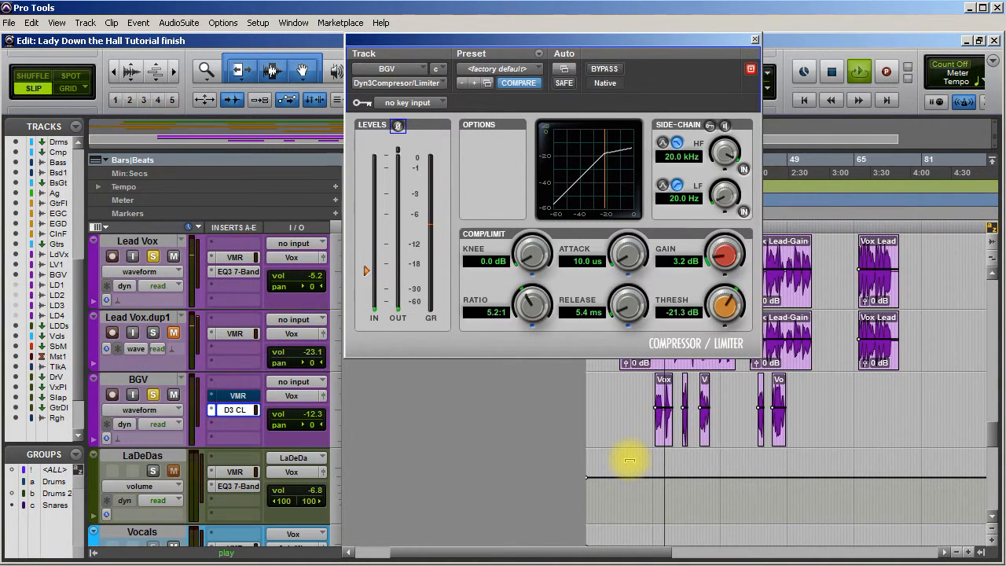
{"action": "left_click_drag", "start_coordinate": [628, 255], "coordinate": [628, 236]}
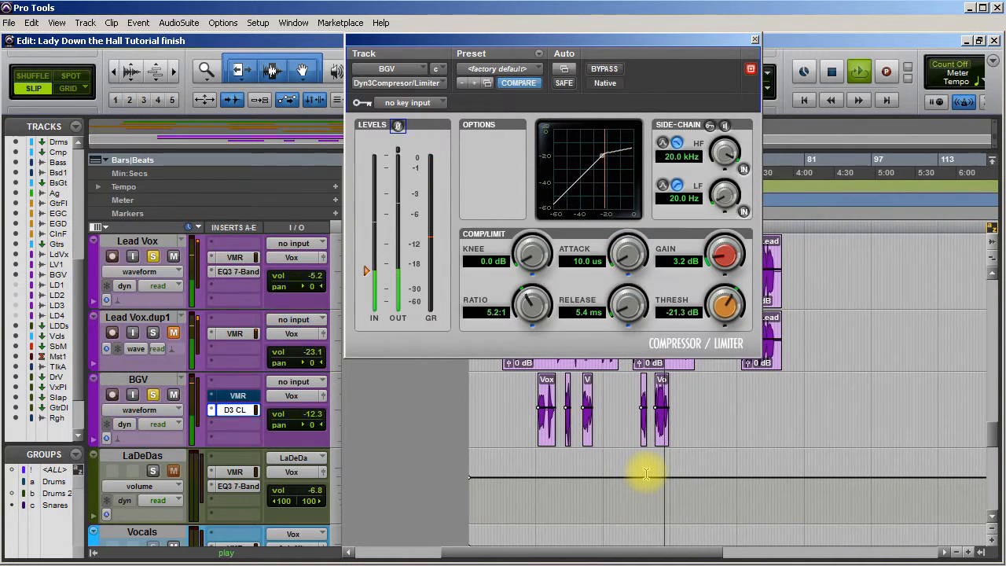
Raise the BGV compressor's Attack back up to 300.0 ms
{"action": "left_click_drag", "start_coordinate": [629, 252], "coordinate": [629, 220]}
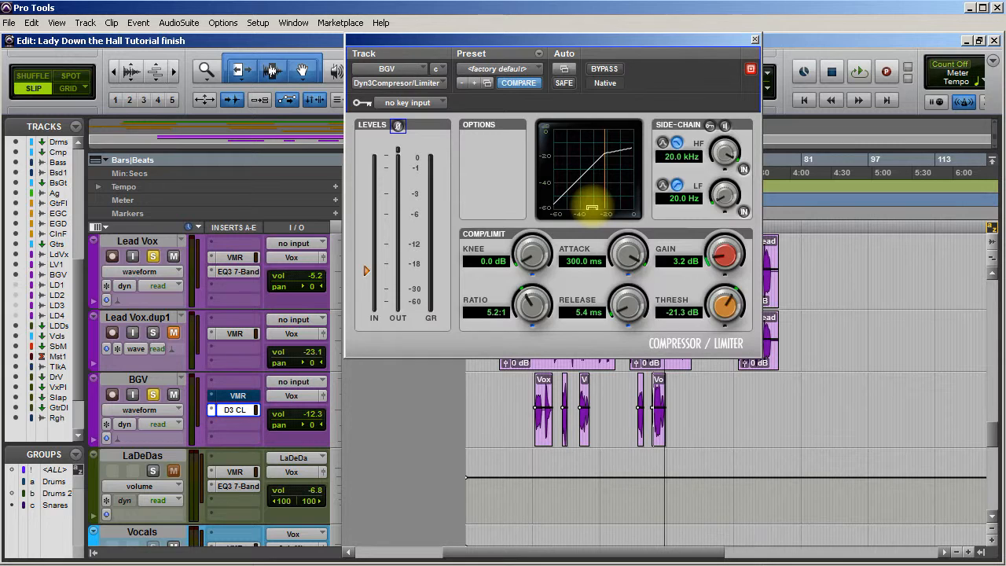
{"action": "mouse_move", "coordinate": [663, 44]}
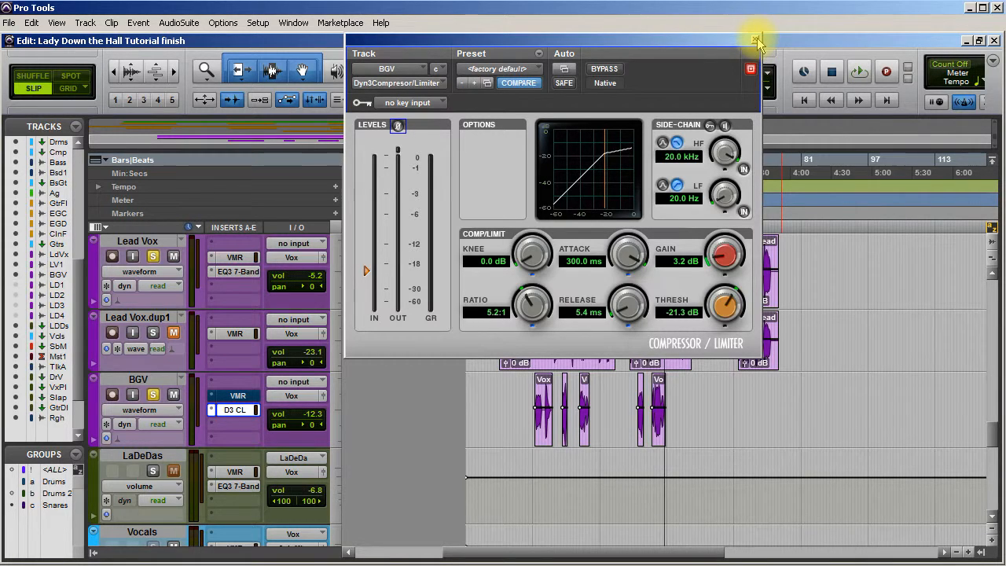
{"action": "mouse_move", "coordinate": [757, 40]}
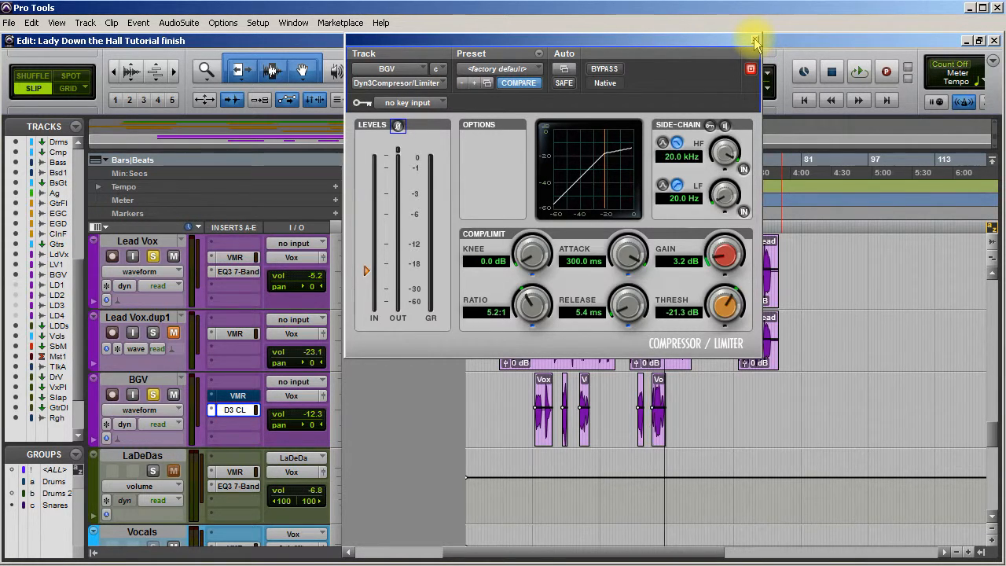